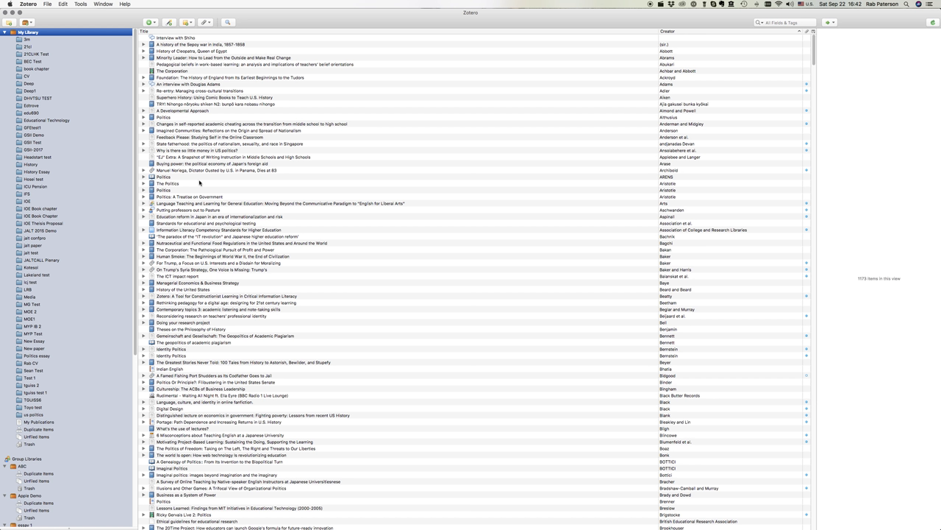
{"action": "mouse_move", "coordinate": [200, 182]}
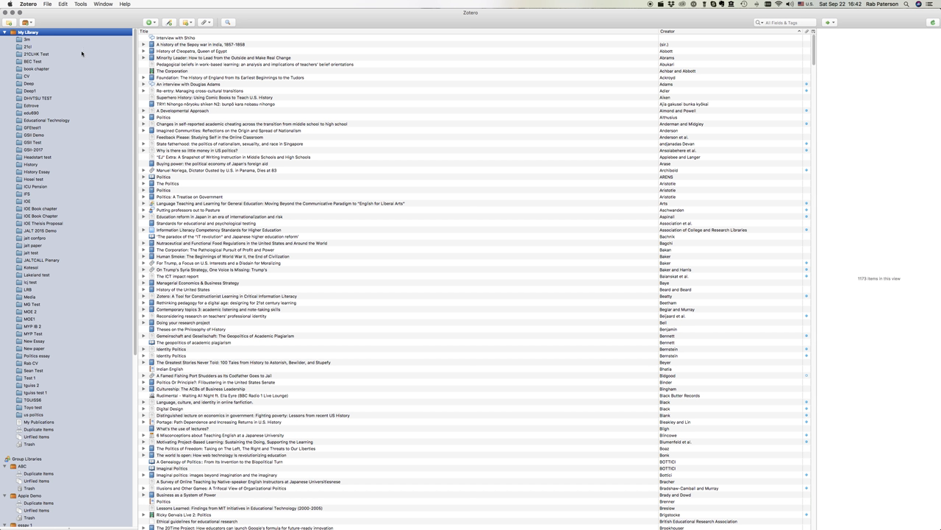
{"action": "mouse_move", "coordinate": [399, 326]}
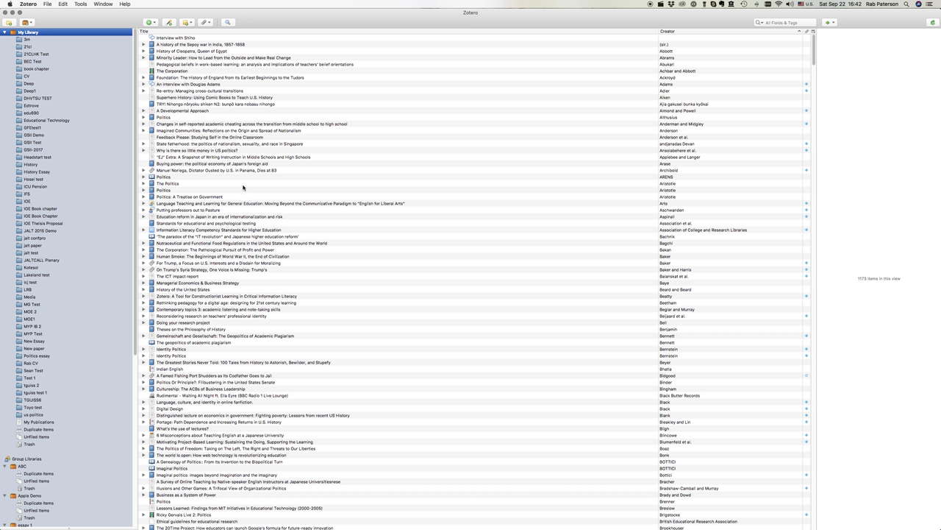
{"action": "mouse_move", "coordinate": [476, 22]}
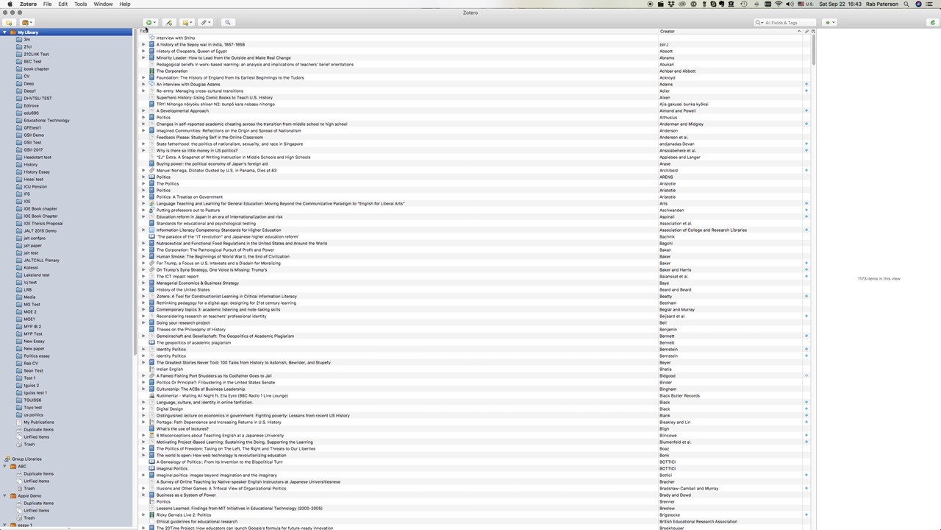
{"action": "mouse_move", "coordinate": [173, 405]}
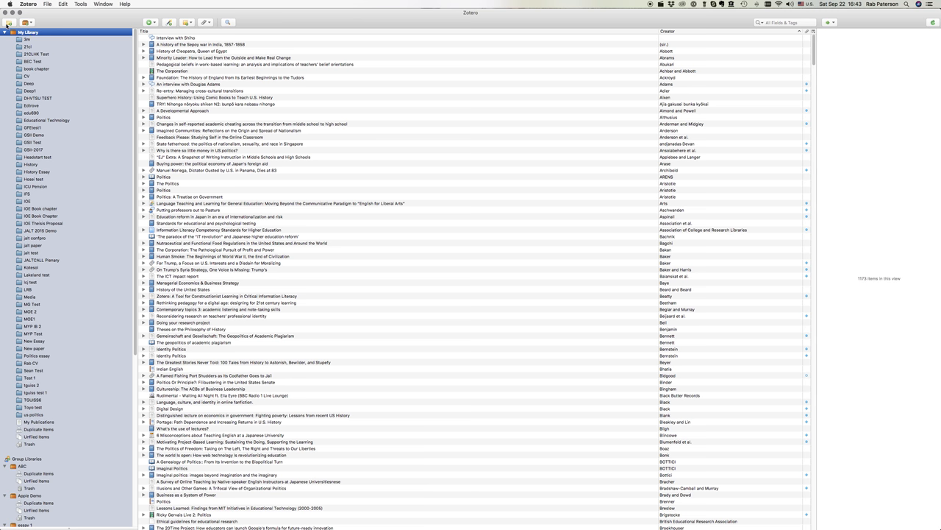
Create a new empty collection named ABC1 in the Zotero library
{"action": "left_click", "coordinate": [10, 23]}
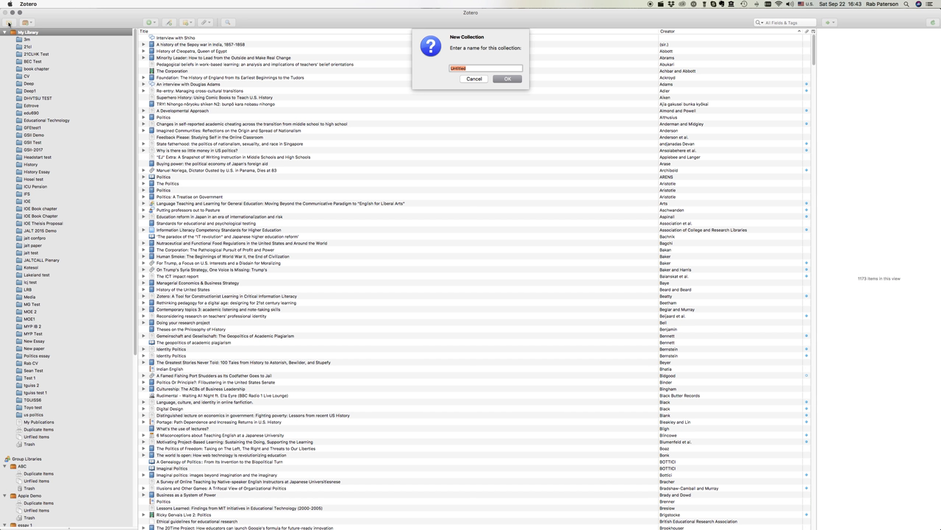
{"action": "type", "text": "ABC"}
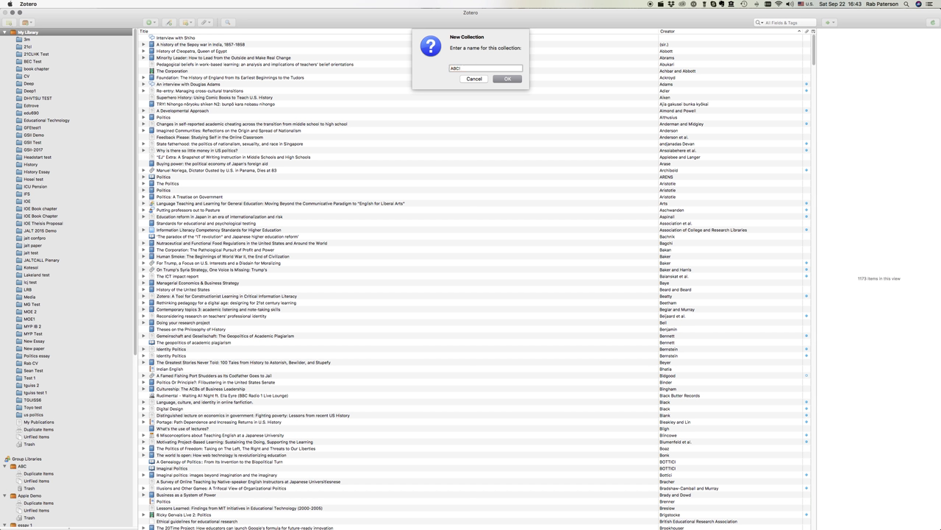
{"action": "left_click", "coordinate": [506, 79]}
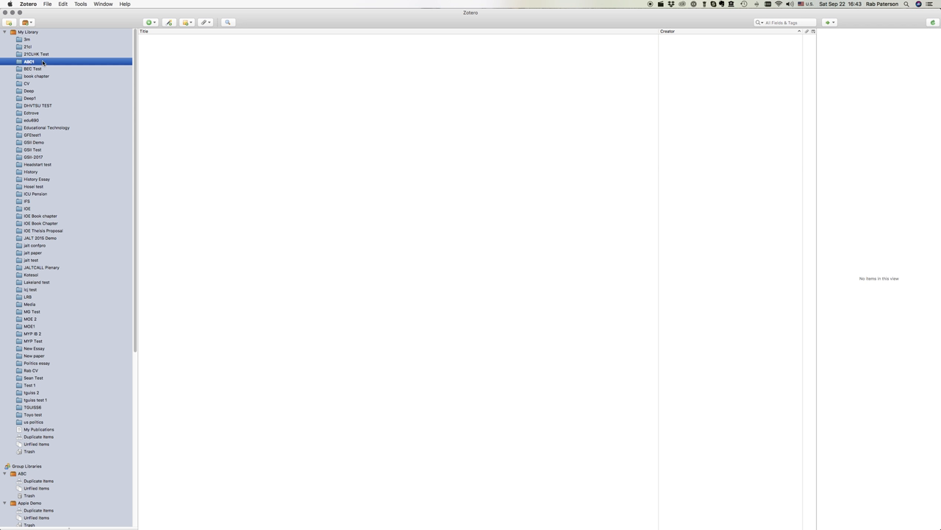
{"action": "mouse_move", "coordinate": [276, 110]}
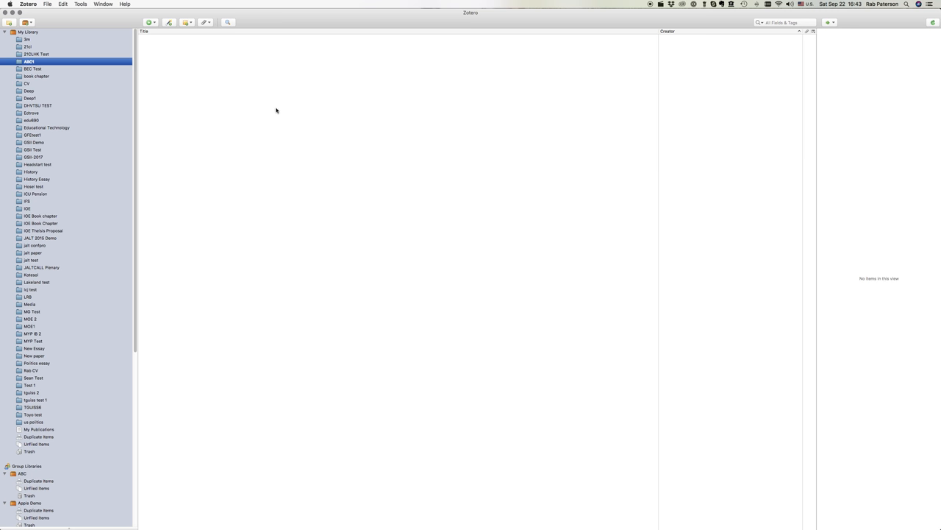
Add 'A History of the Sepoy War in India, 1857-1858' to ABC1 and confirm it's there
{"action": "left_click", "coordinate": [28, 31]}
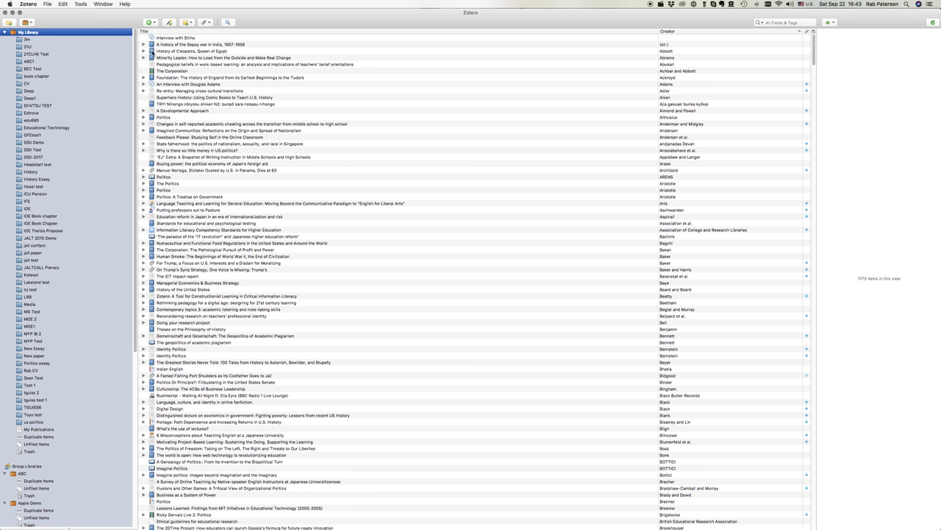
{"action": "left_click", "coordinate": [221, 44]}
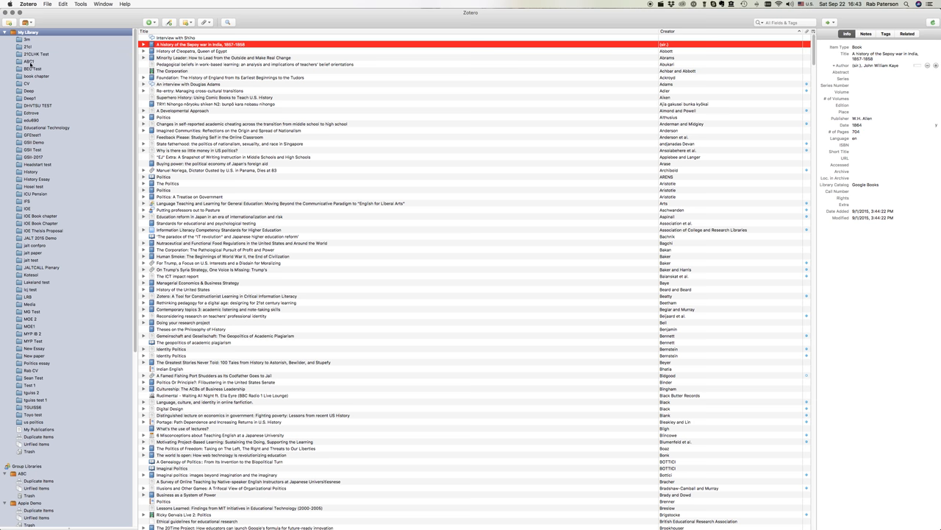
{"action": "left_click", "coordinate": [29, 62]}
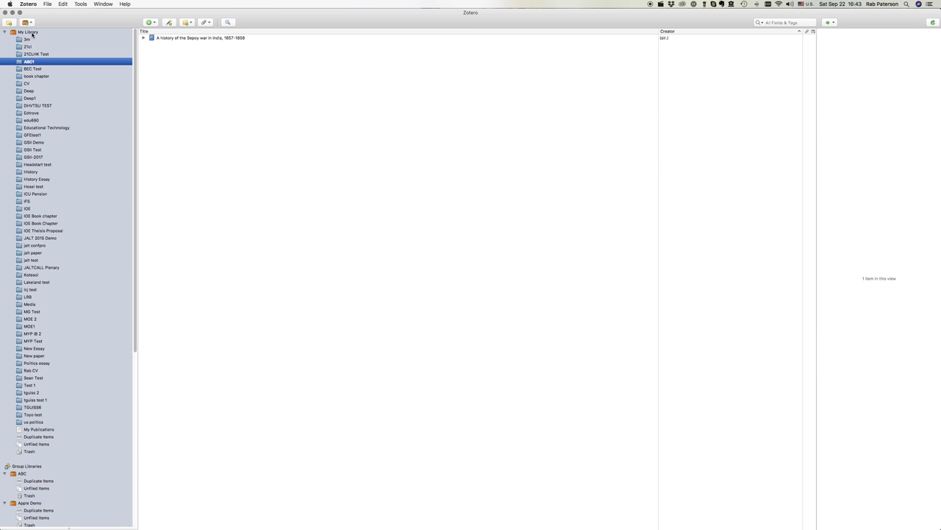
{"action": "left_click", "coordinate": [27, 32]}
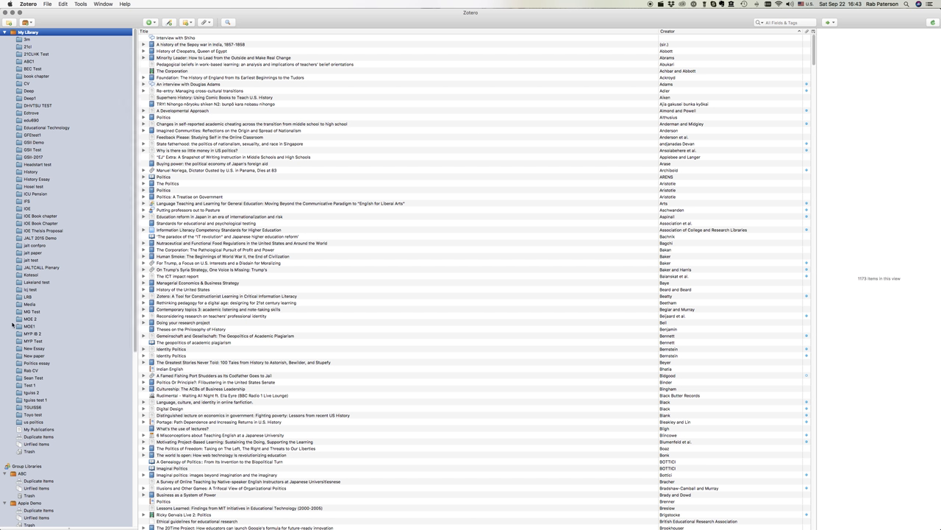
{"action": "mouse_move", "coordinate": [67, 181]}
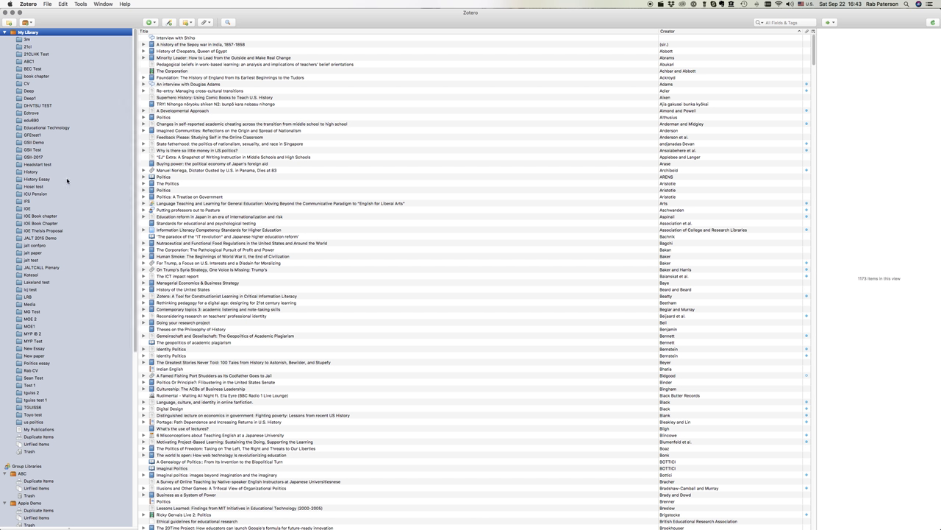
{"action": "mouse_move", "coordinate": [56, 203]}
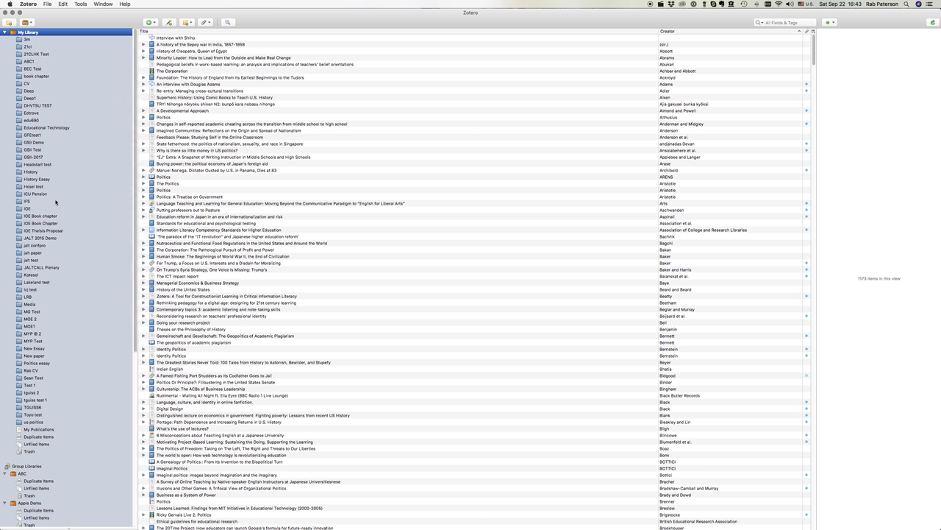
{"action": "mouse_move", "coordinate": [31, 179]}
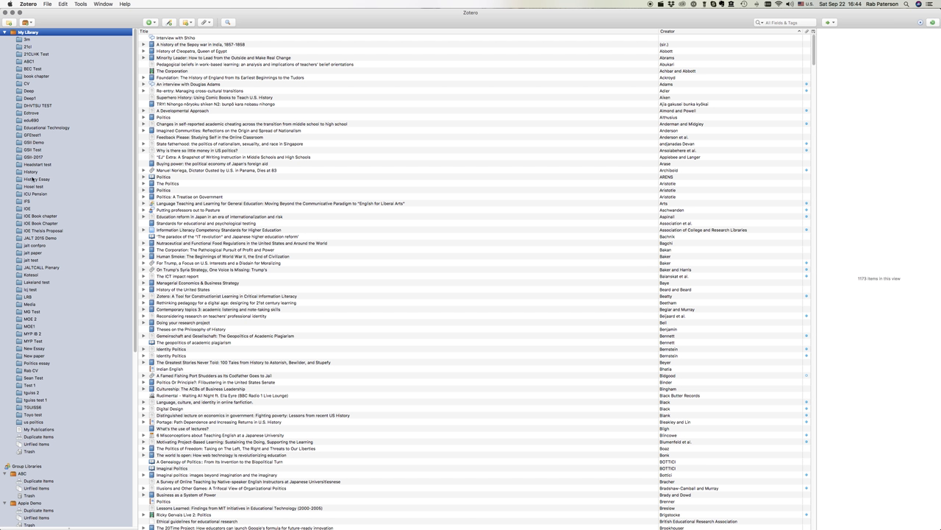